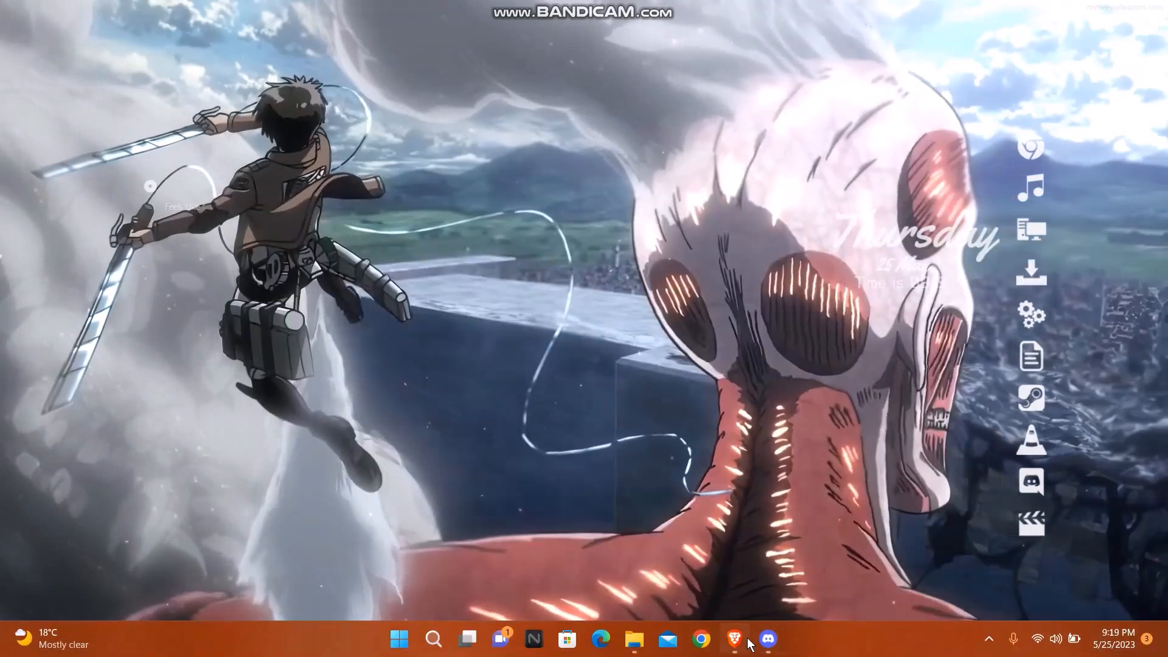
Bring Brave forward showing the paused Dr. STONE episode on Crunchyroll
click(732, 638)
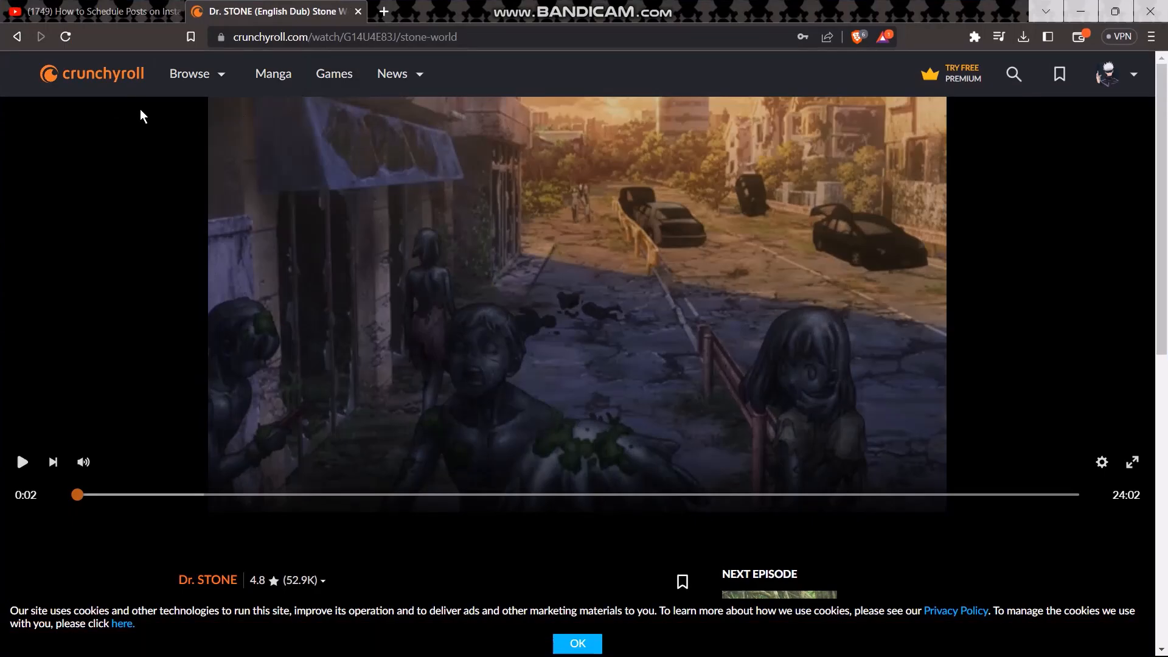
mouse_move(451, 342)
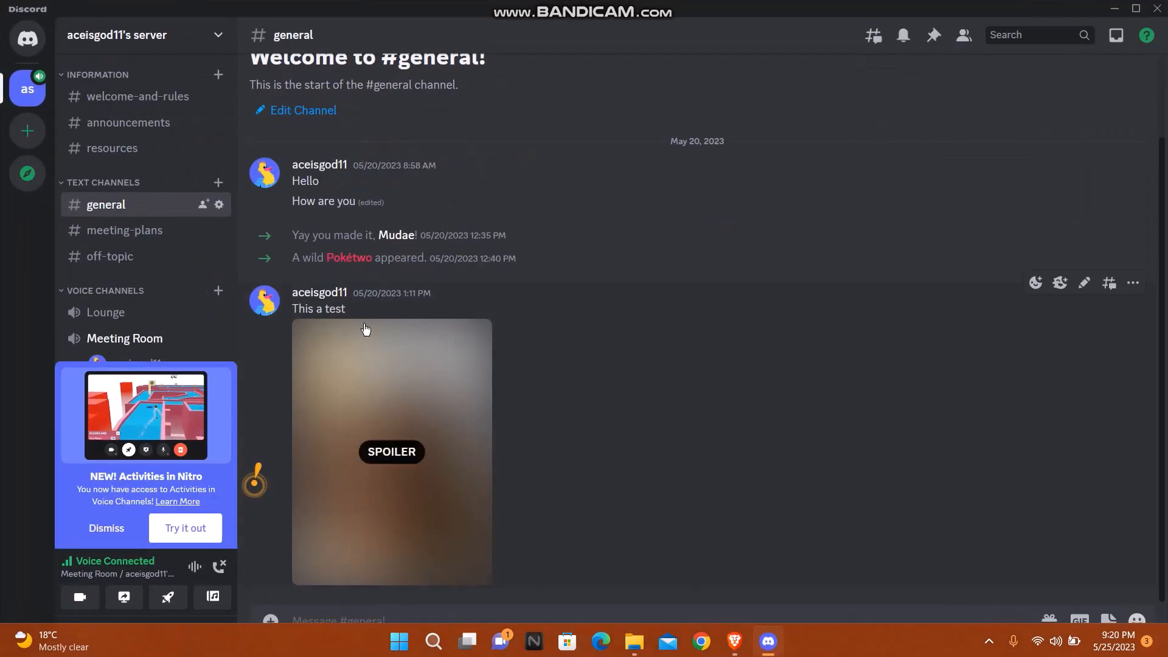
mouse_move(80, 597)
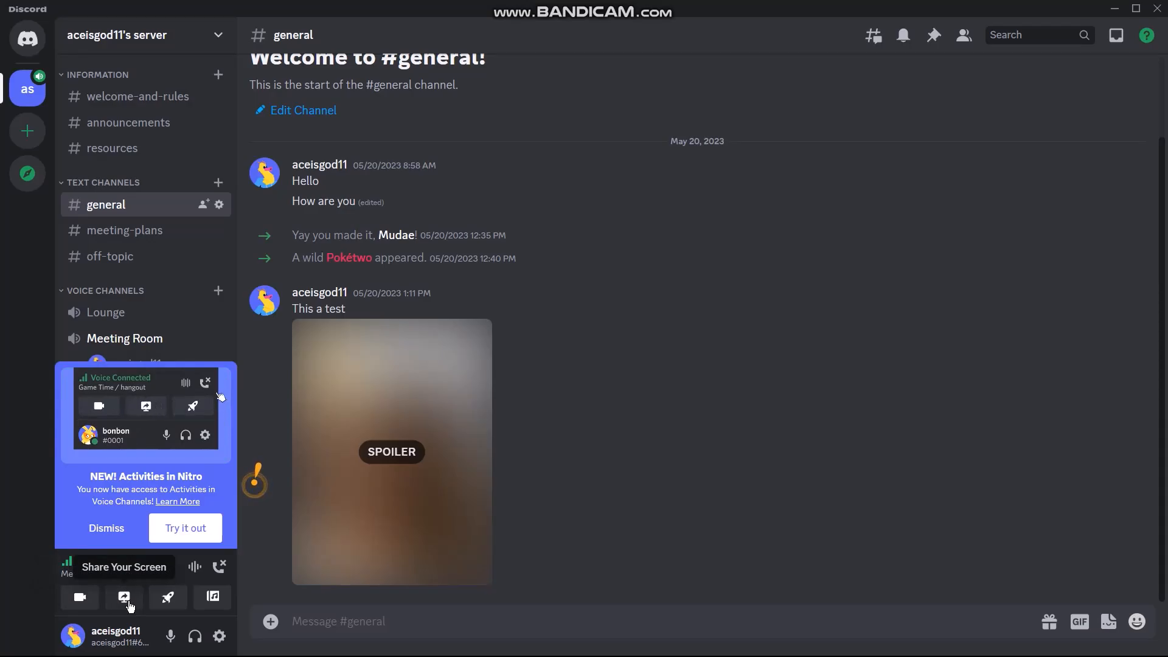
Open the screen share picker from the Meeting Room voice panel
click(122, 596)
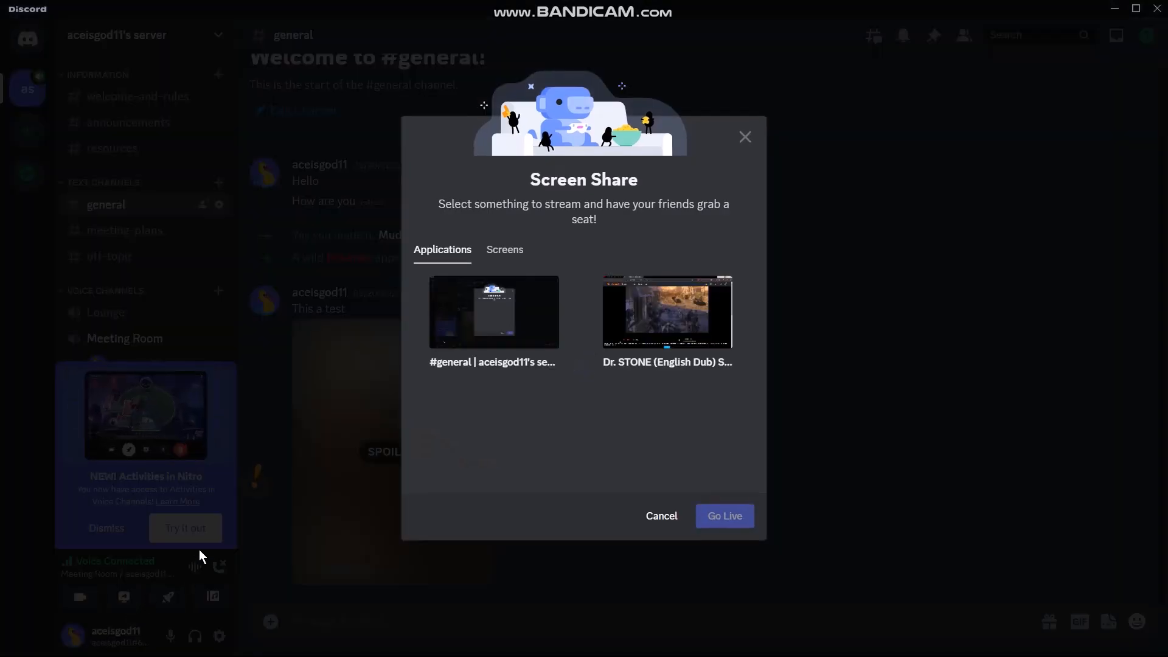
Pick the Dr. STONE (English Dub) browser window as the stream source
click(493, 312)
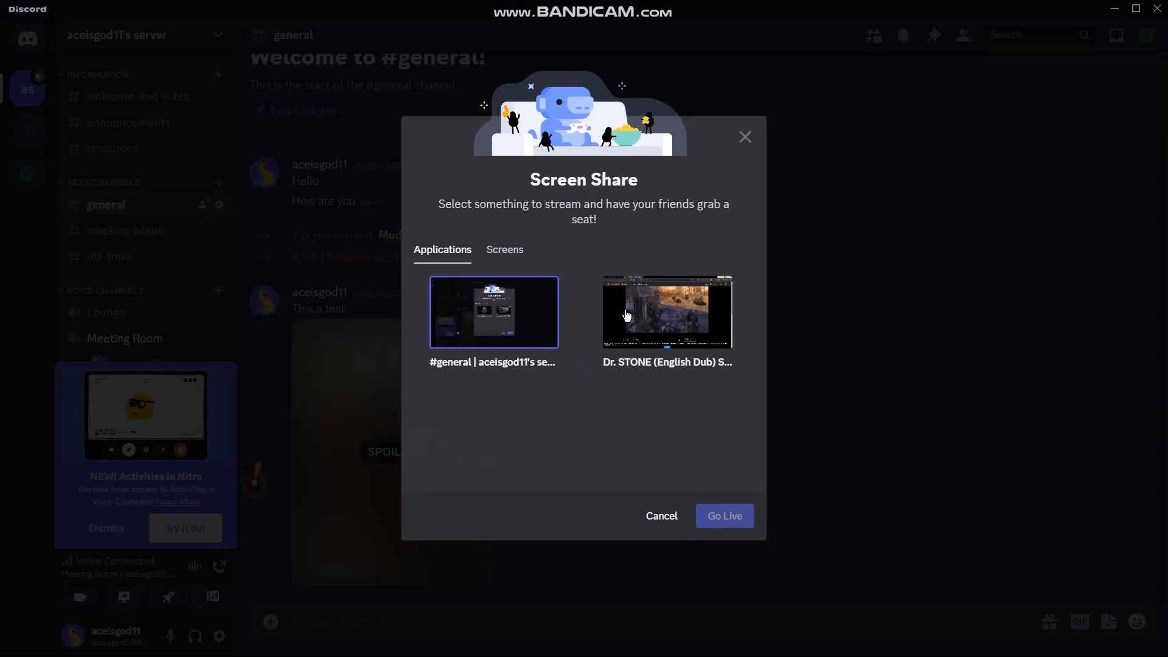
click(666, 312)
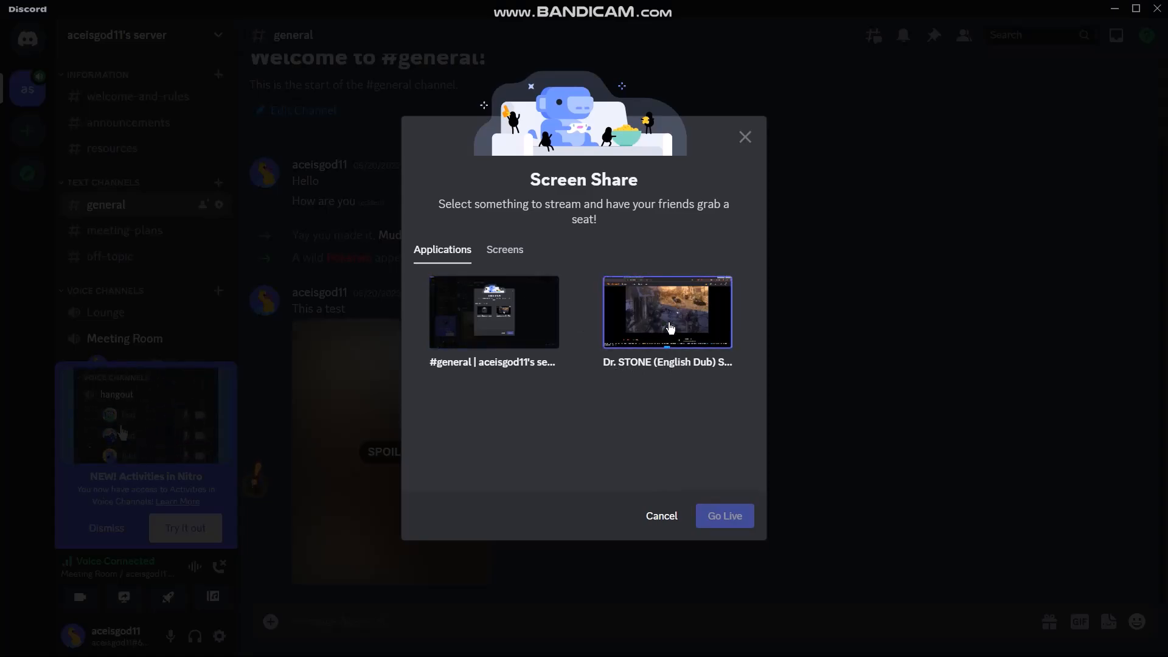
click(666, 312)
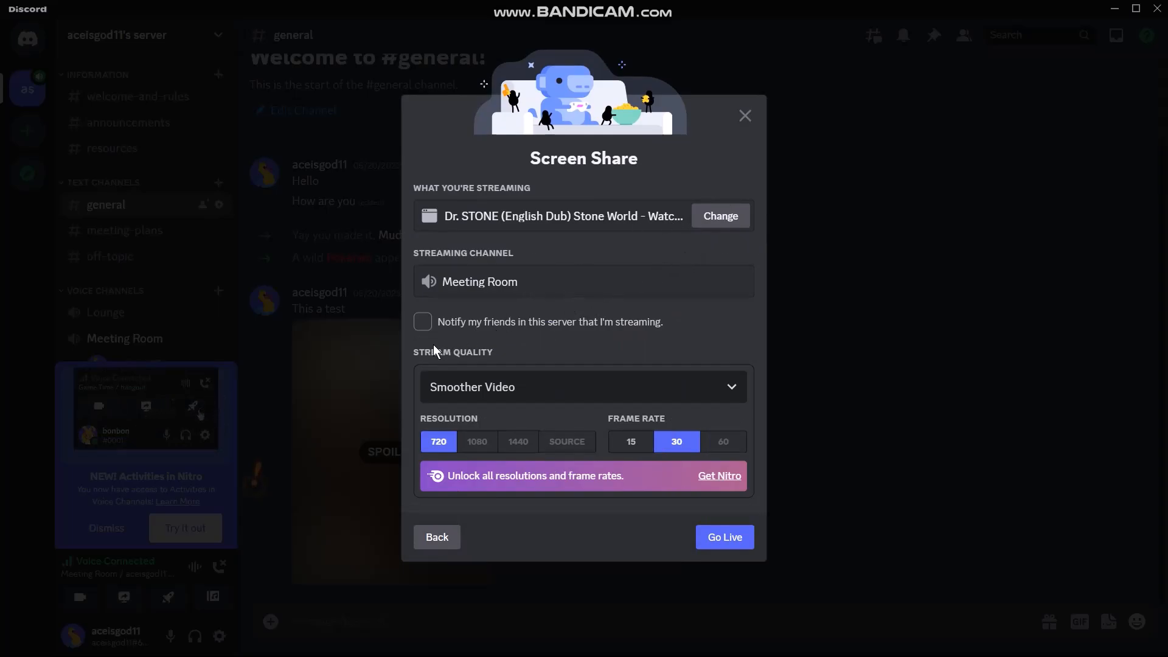
Enable 'Notify my friends in this server' and Go Live in Meeting Room
click(422, 321)
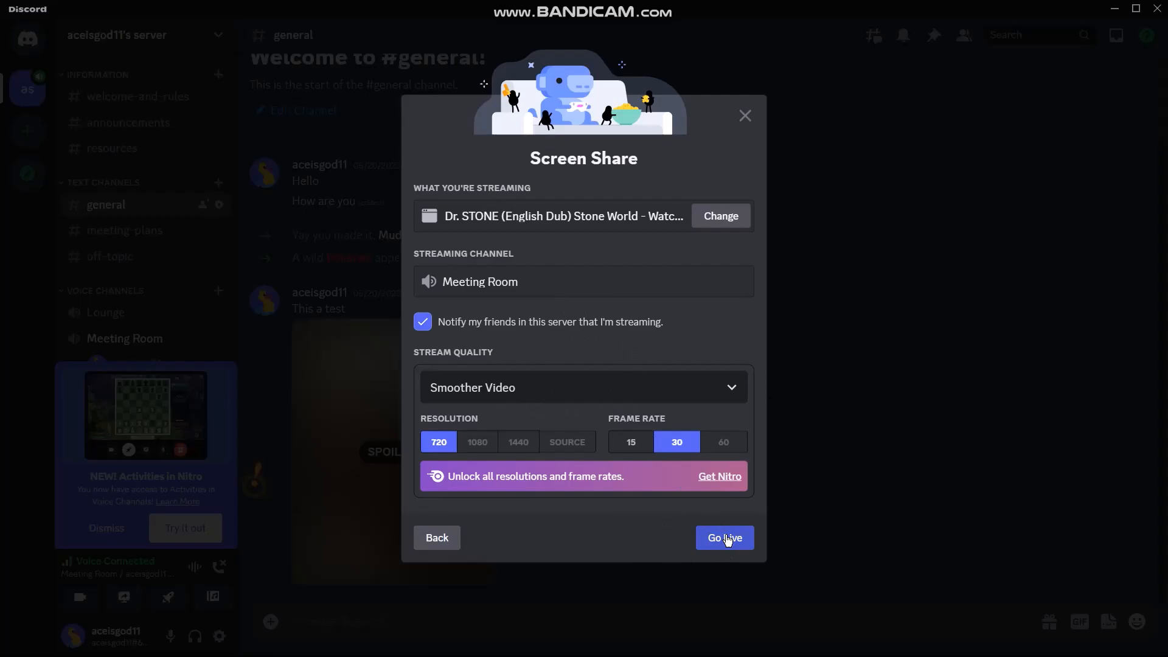
click(724, 537)
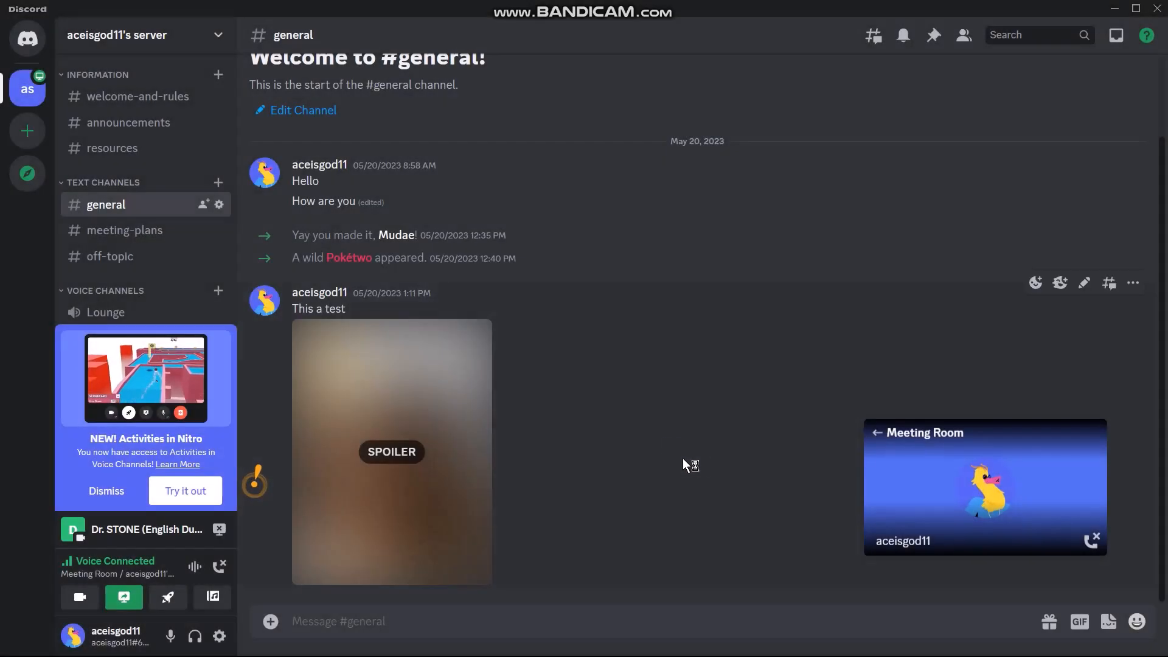